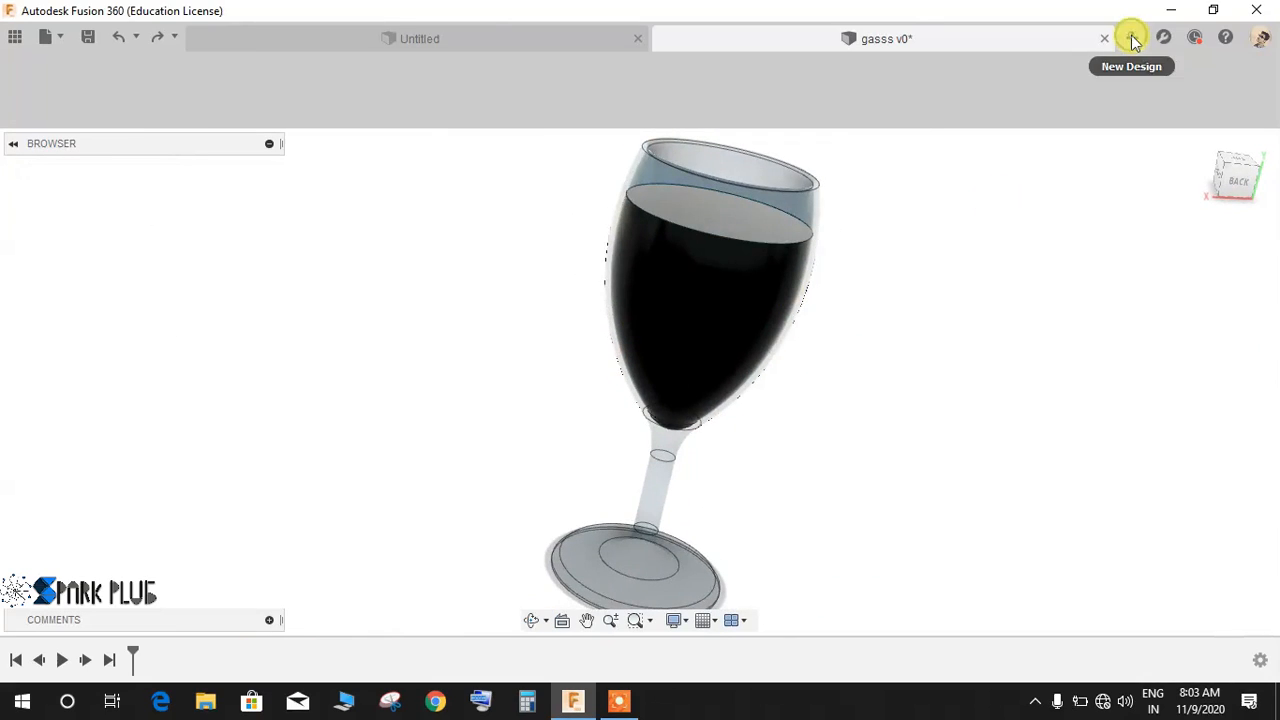
Open a blank design from the + tab beside the gasss v0 tab.
left_click(1131, 38)
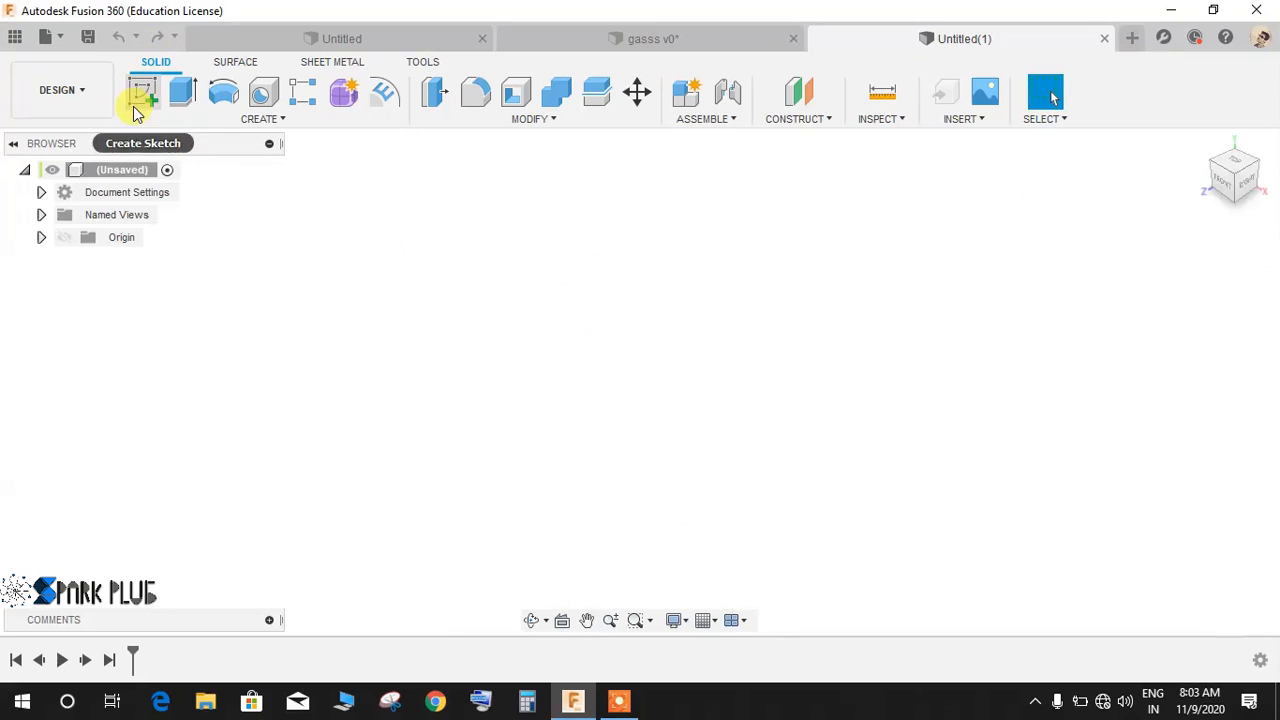
Sketch a vertical centre line from the origin and dimension it to 160 mm.
left_click(143, 92)
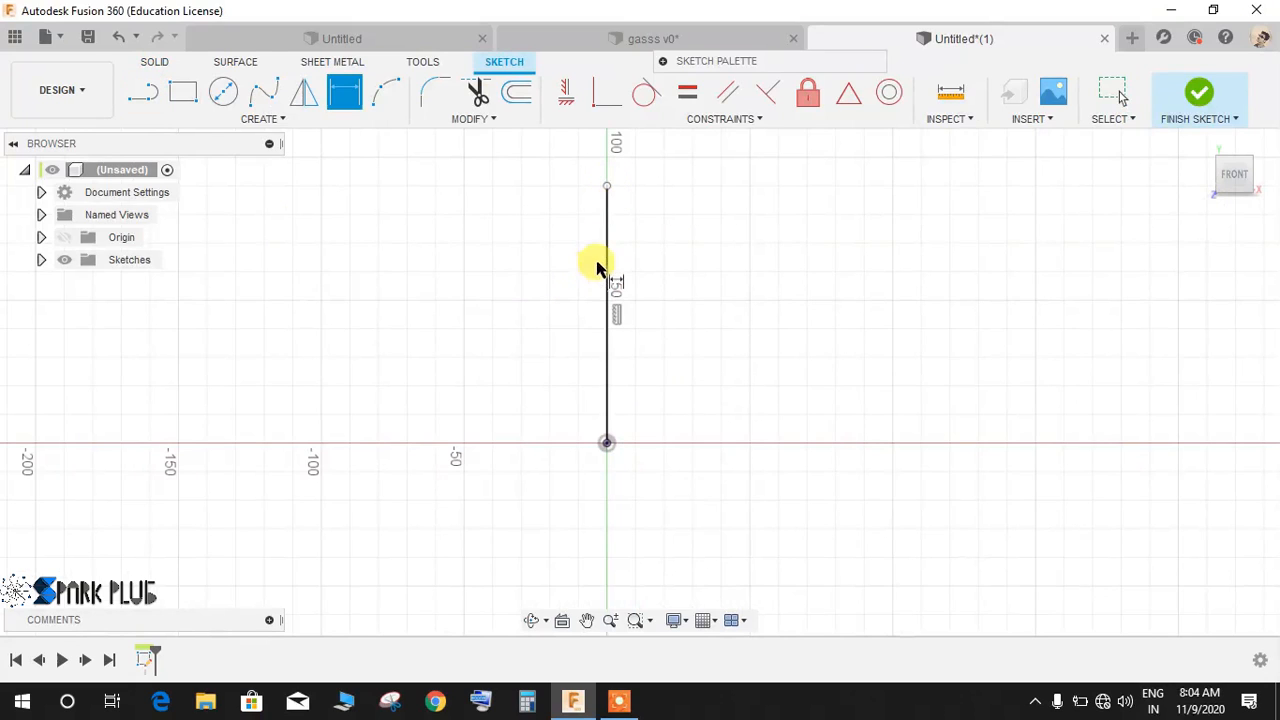
left_click(595, 265)
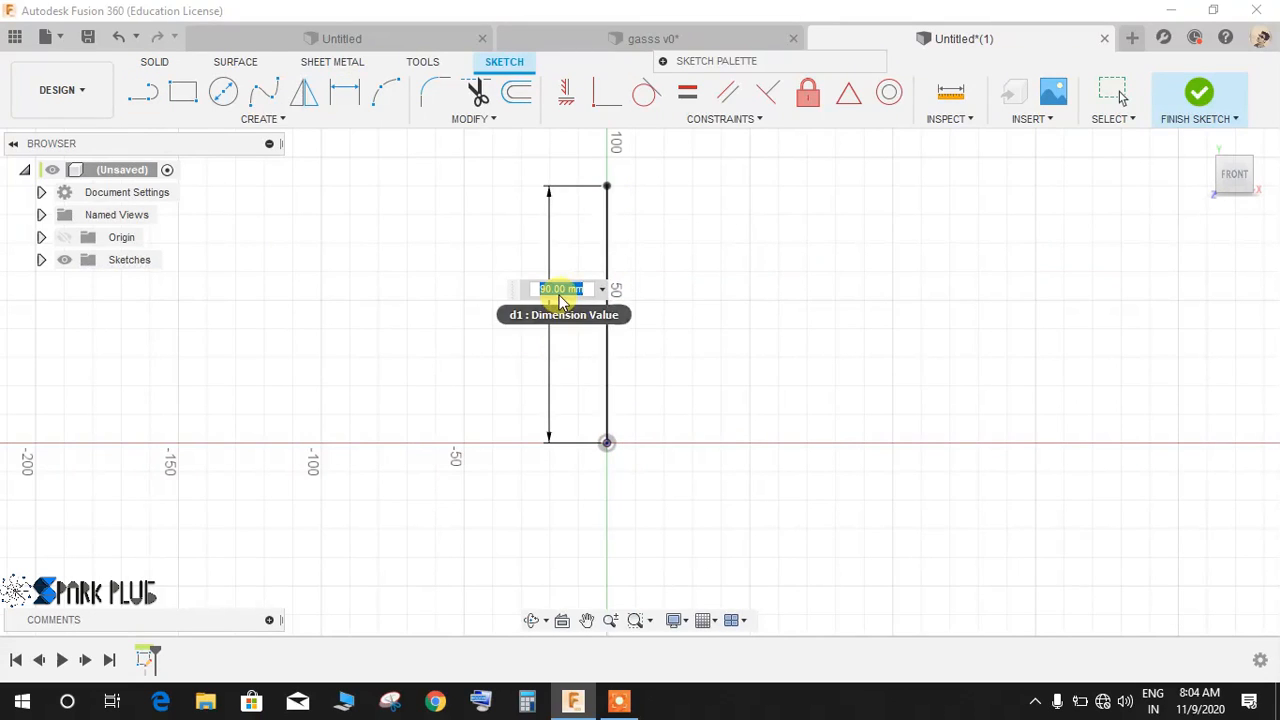
type("160")
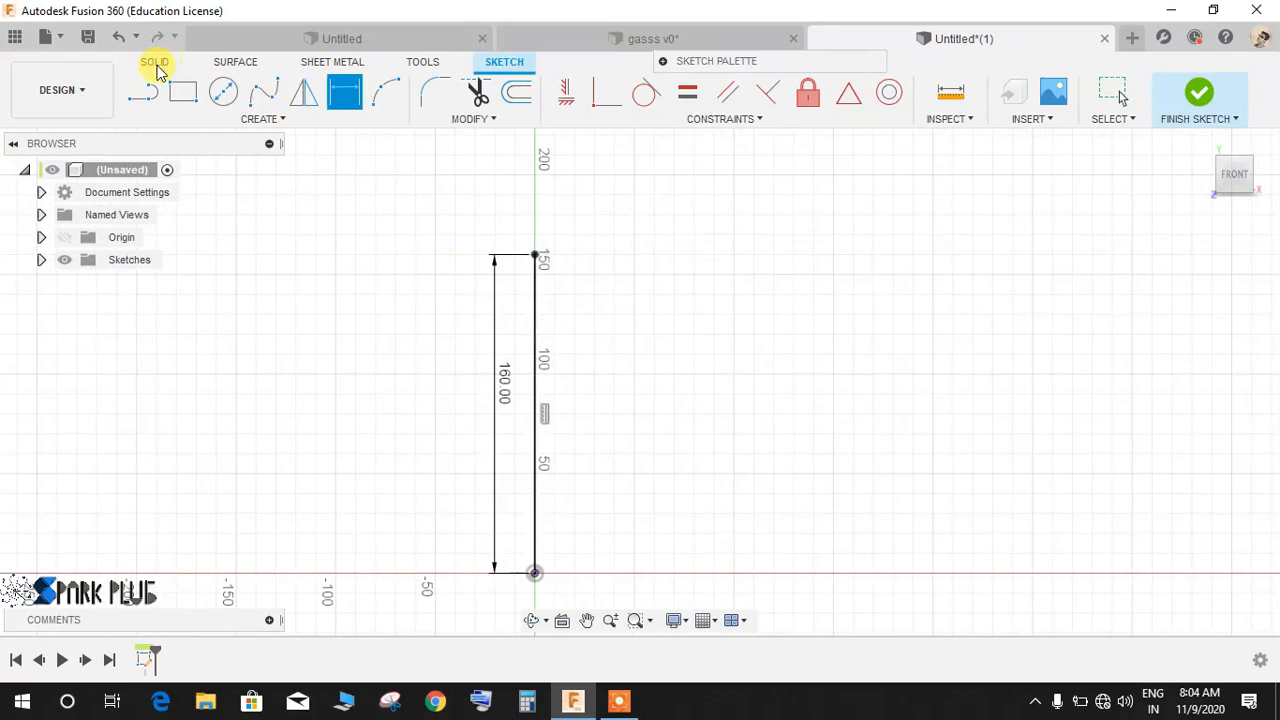
left_click_drag(533, 257, 665, 263)
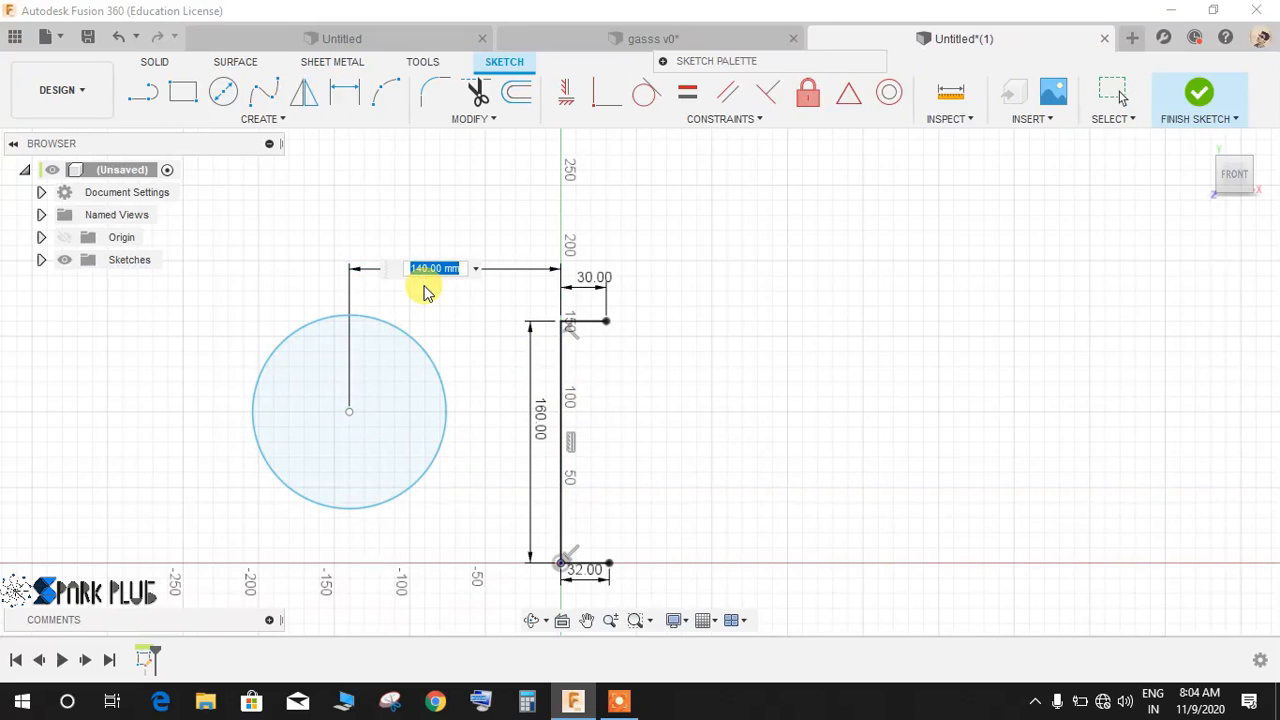
Dimension the bowl circle 60 mm from the axis, 31 mm below the rim, radius 94 mm.
type("60.00")
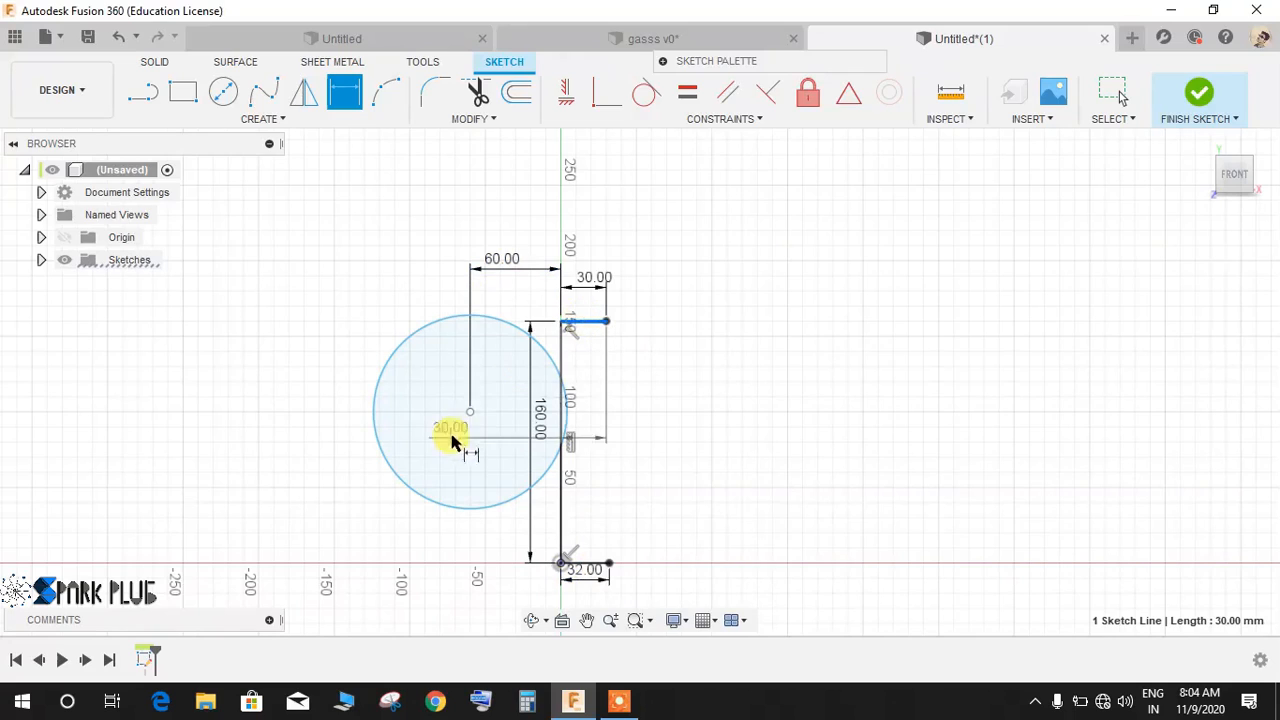
double_click(450, 428)
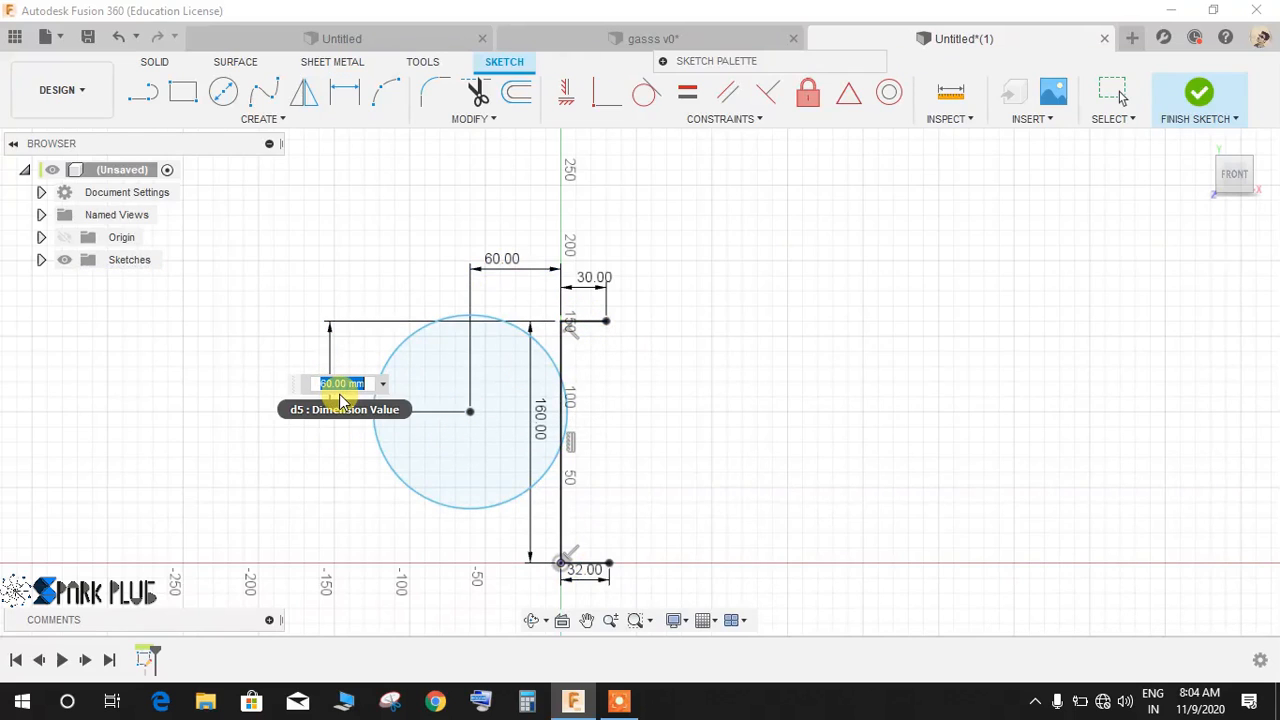
type("3")
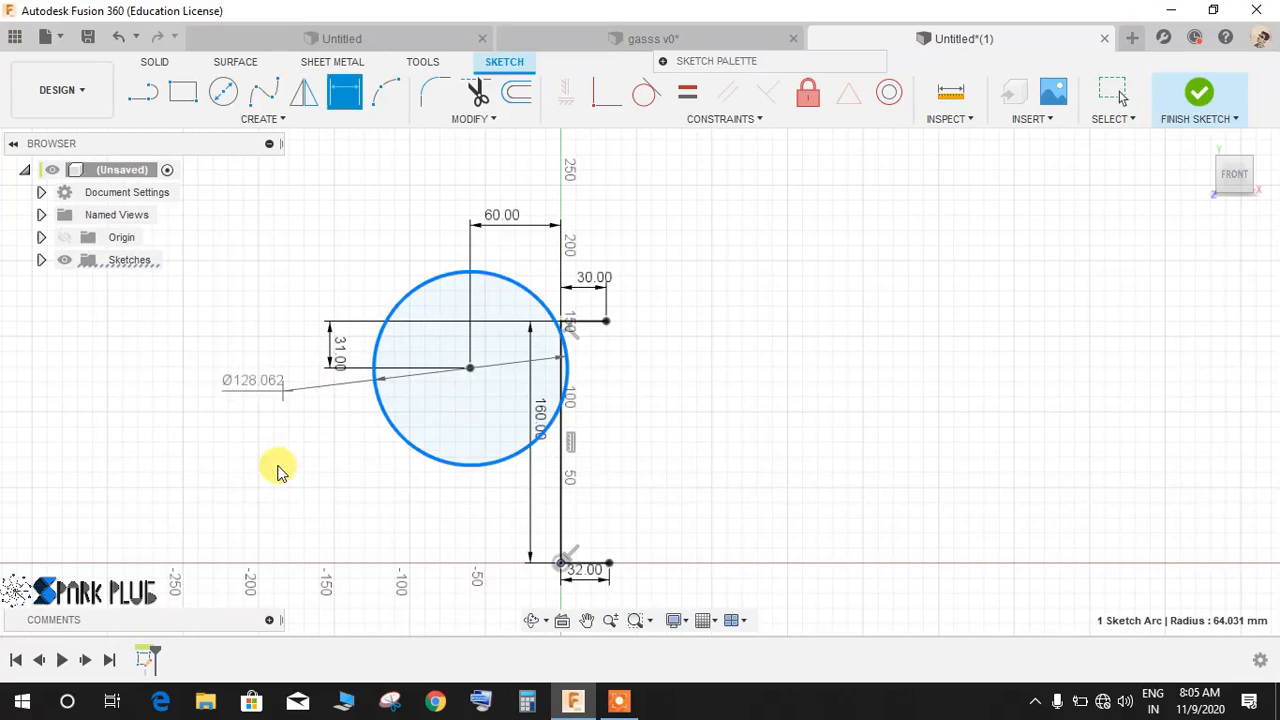
mouse_move(408, 448)
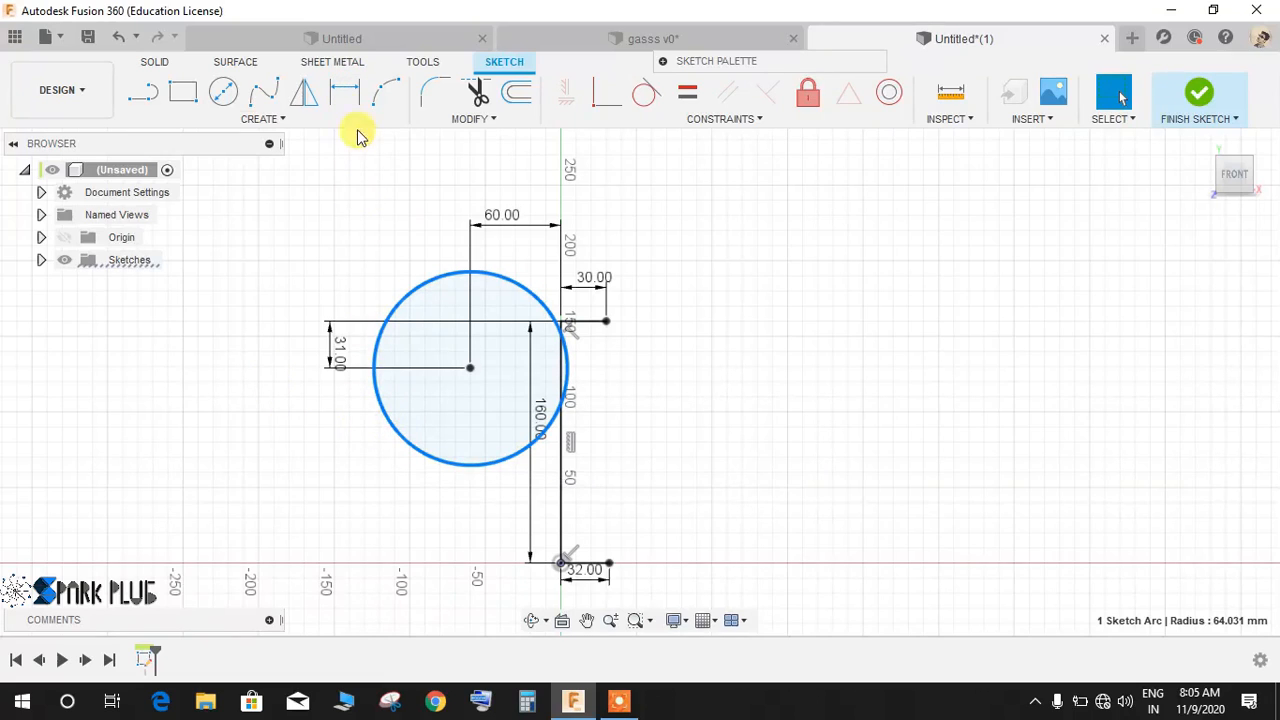
right_click(470, 367)
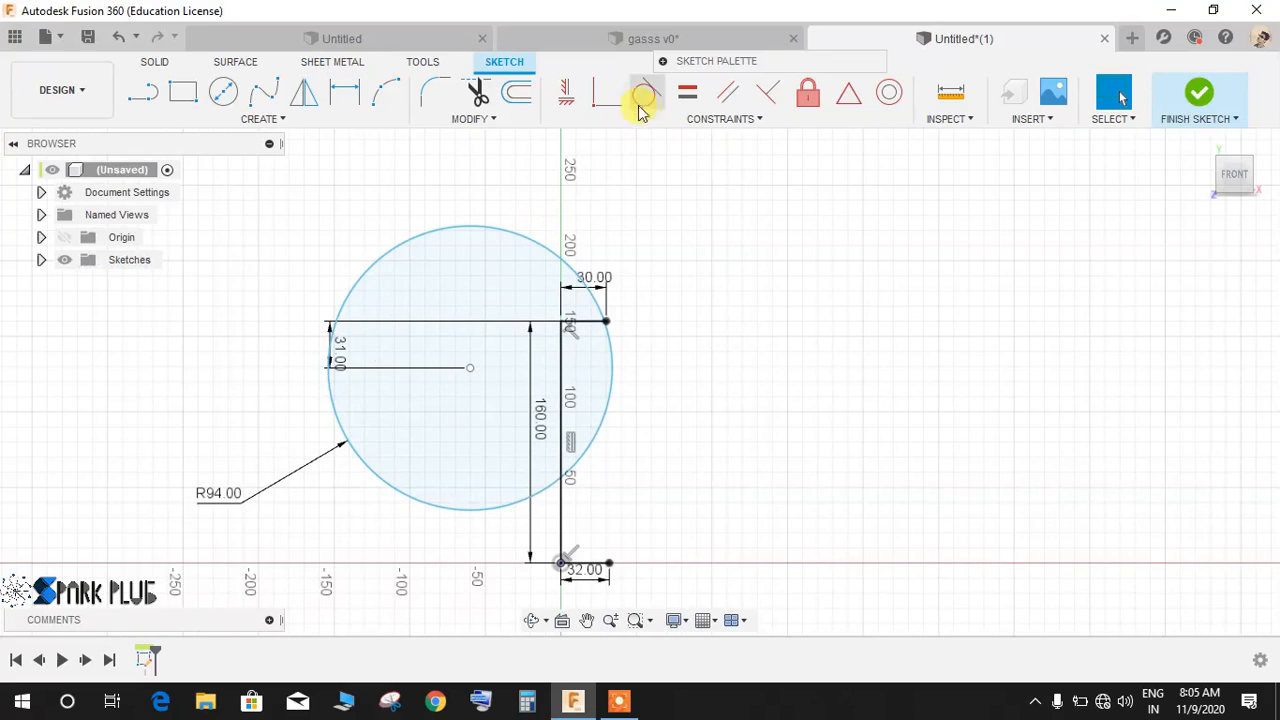
Place the stem circle 27 mm from the axis, 50 mm up, tangent to the bowl circle.
left_click(605, 325)
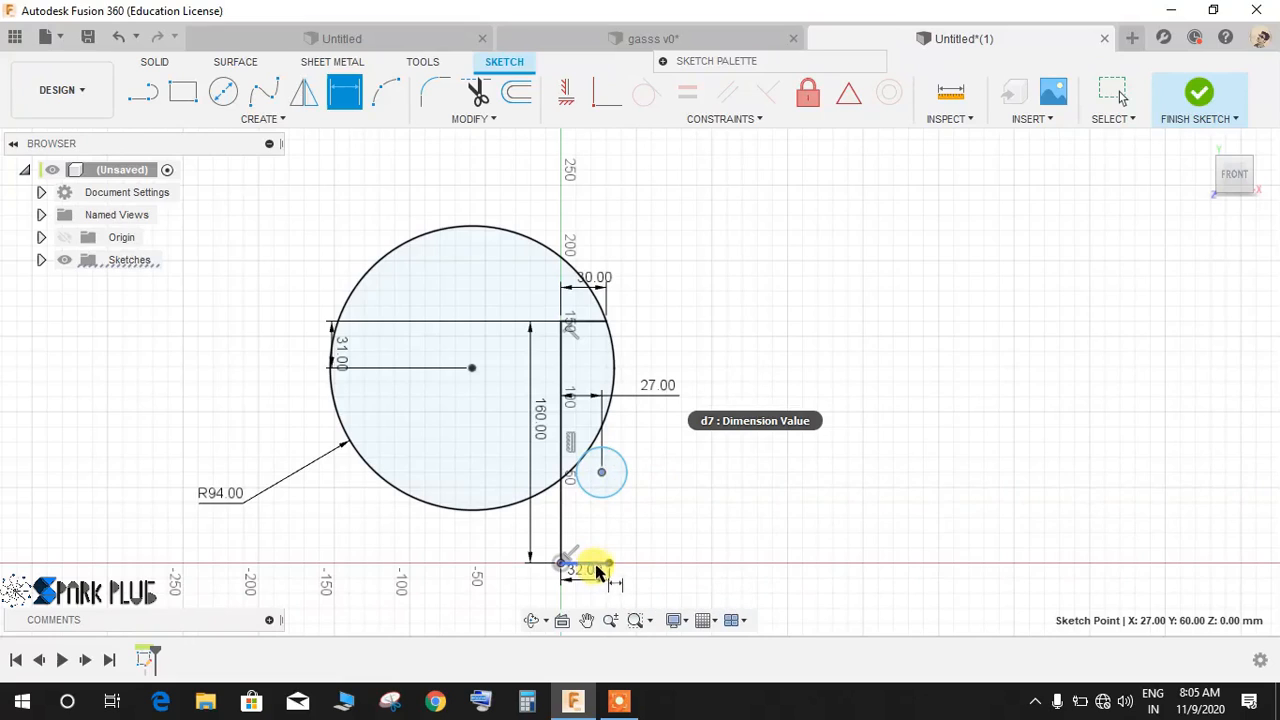
left_click(601, 471)
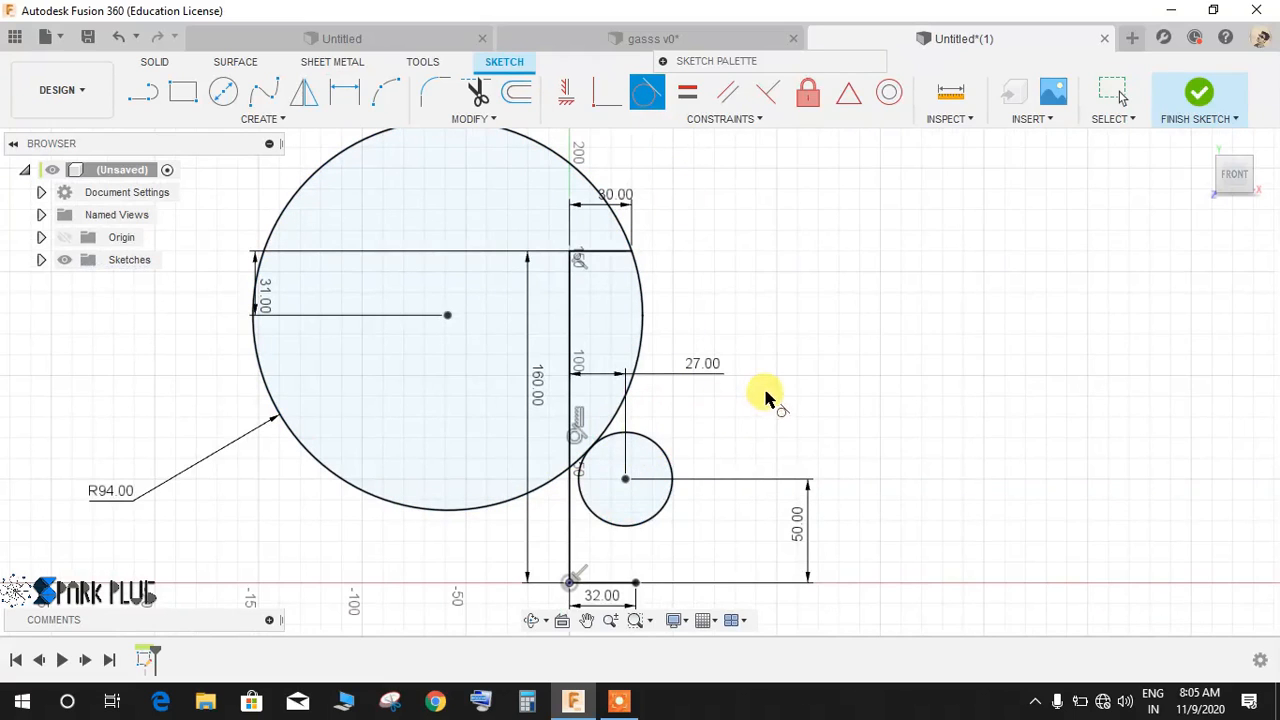
mouse_move(640, 557)
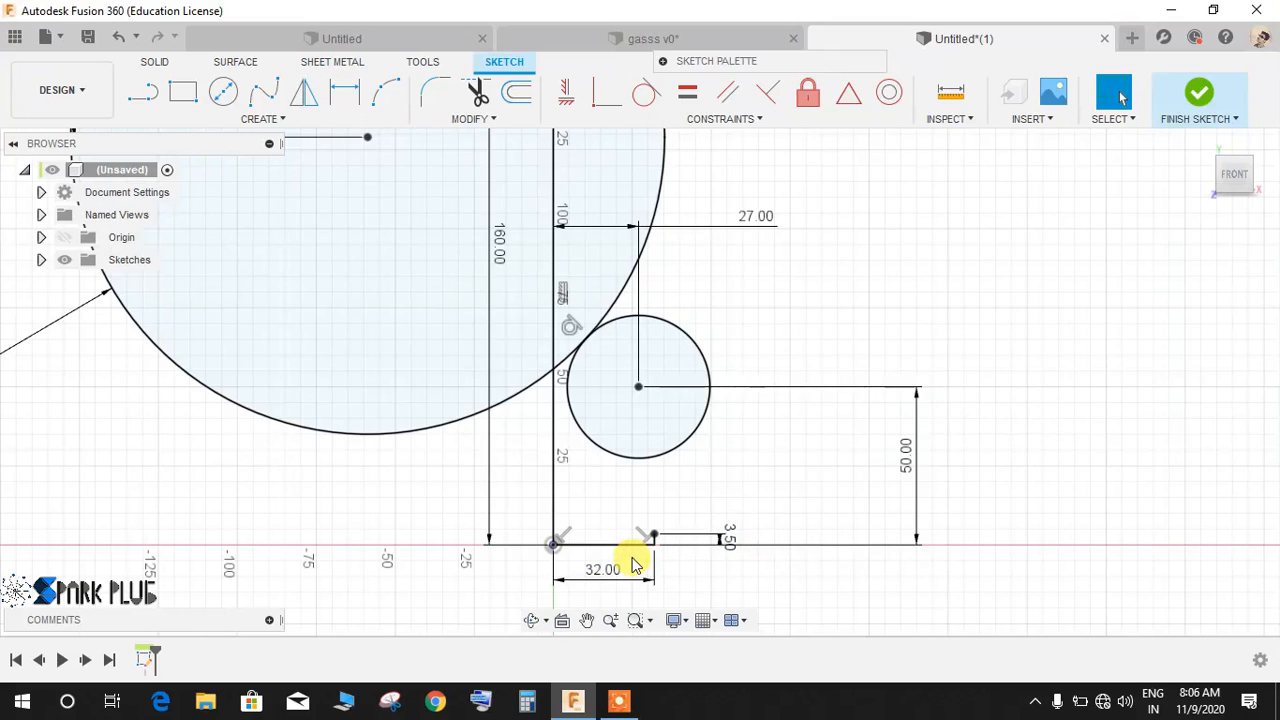
Draw a 3.5 mm foot edge sloping 10°, then a constrained line up the stem.
left_click(143, 92)
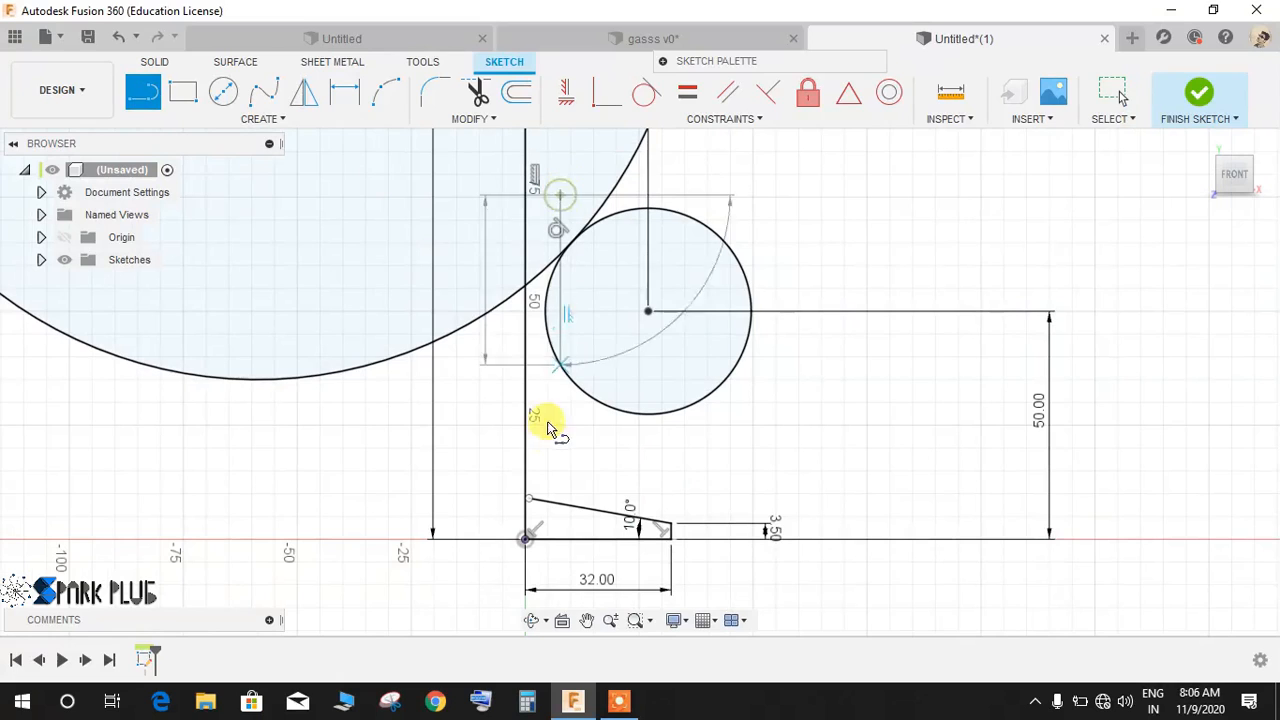
left_click(560, 415)
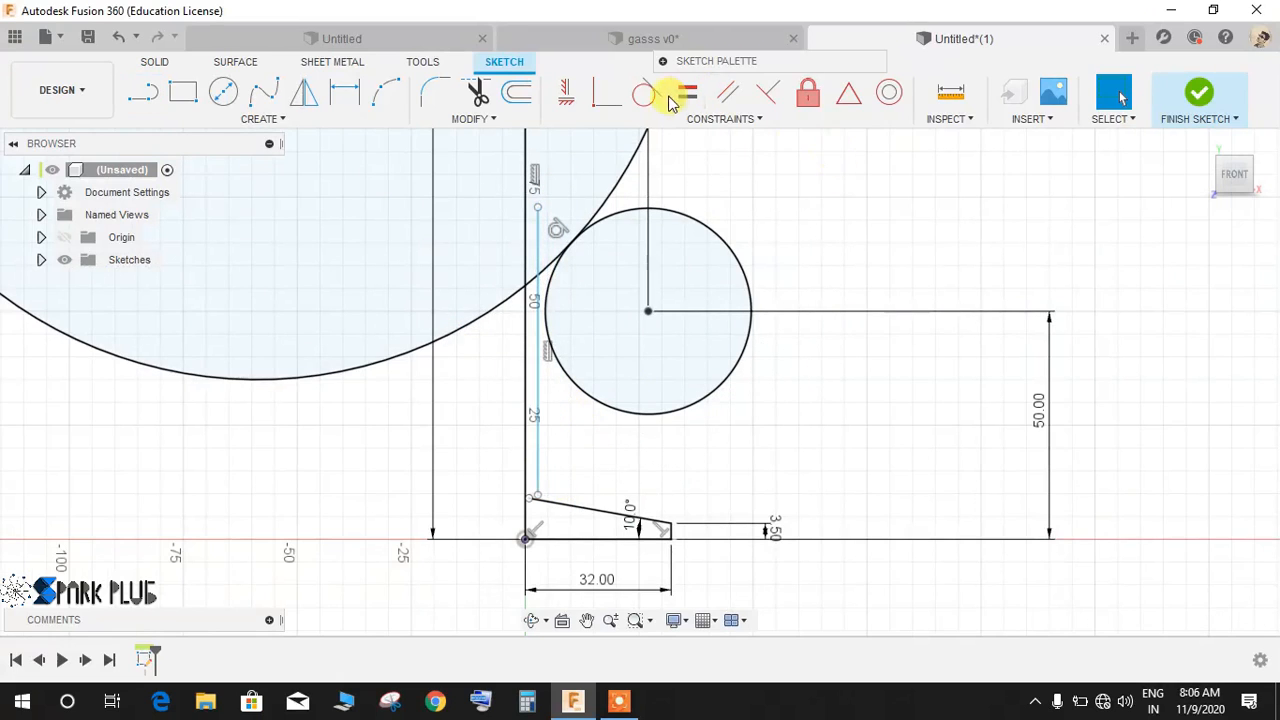
left_click(537, 335)
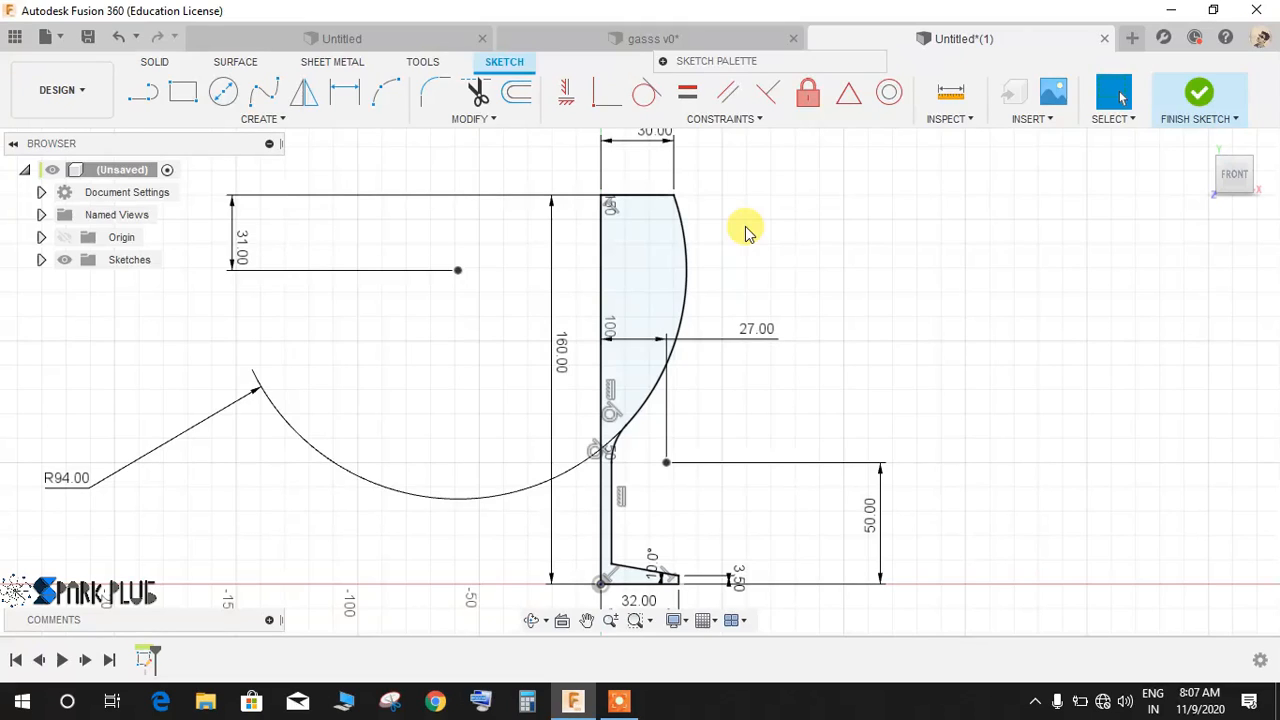
mouse_move(752, 222)
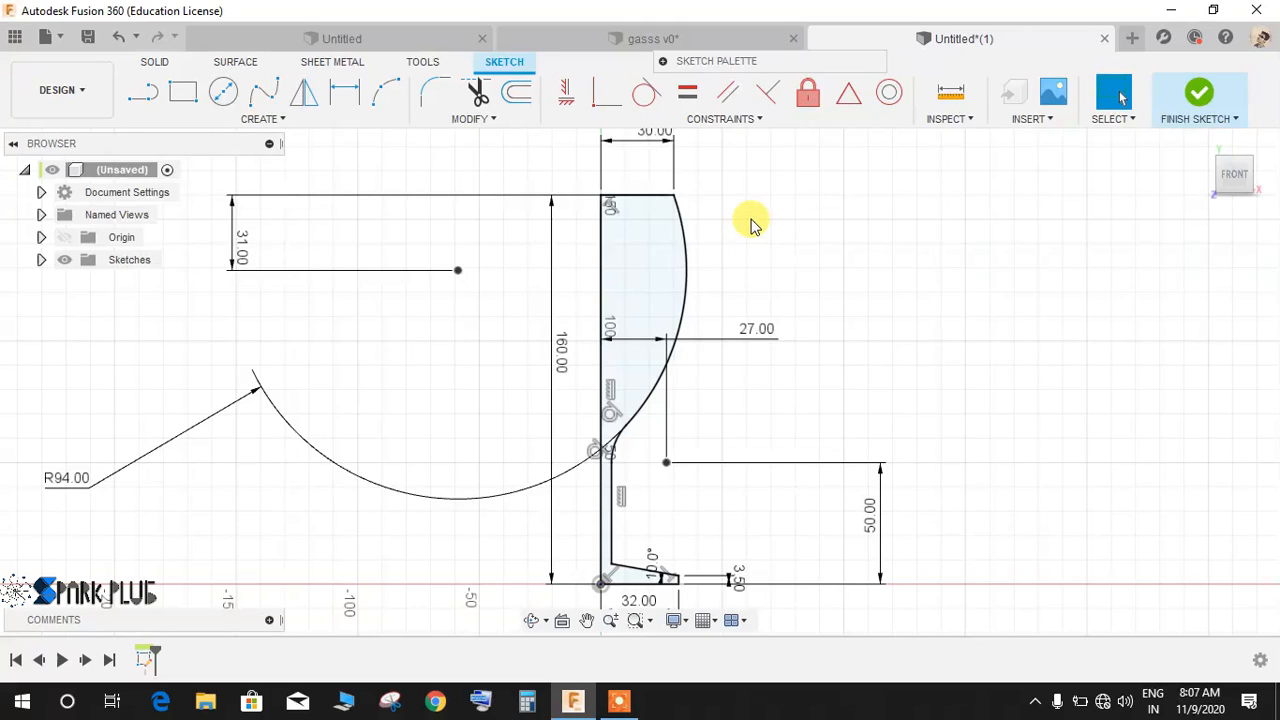
mouse_move(237, 134)
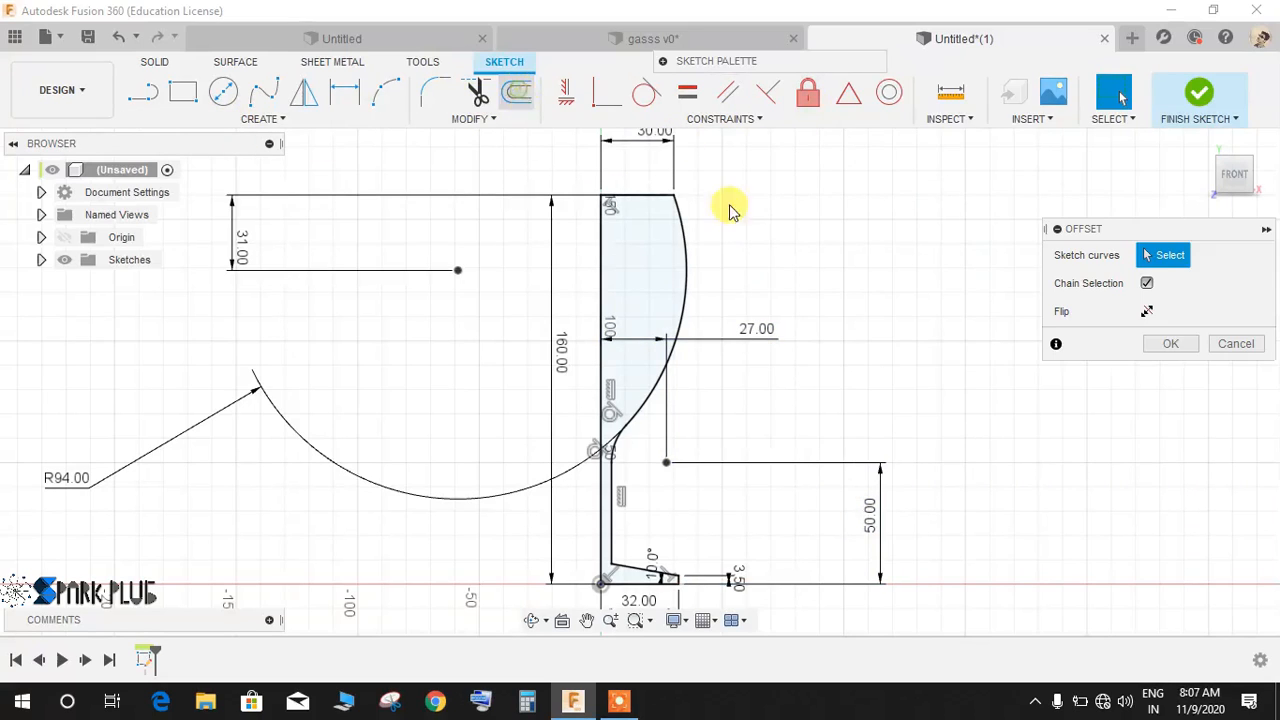
Offset the glass profile chain by -2 mm to form the wall.
left_click(675, 240)
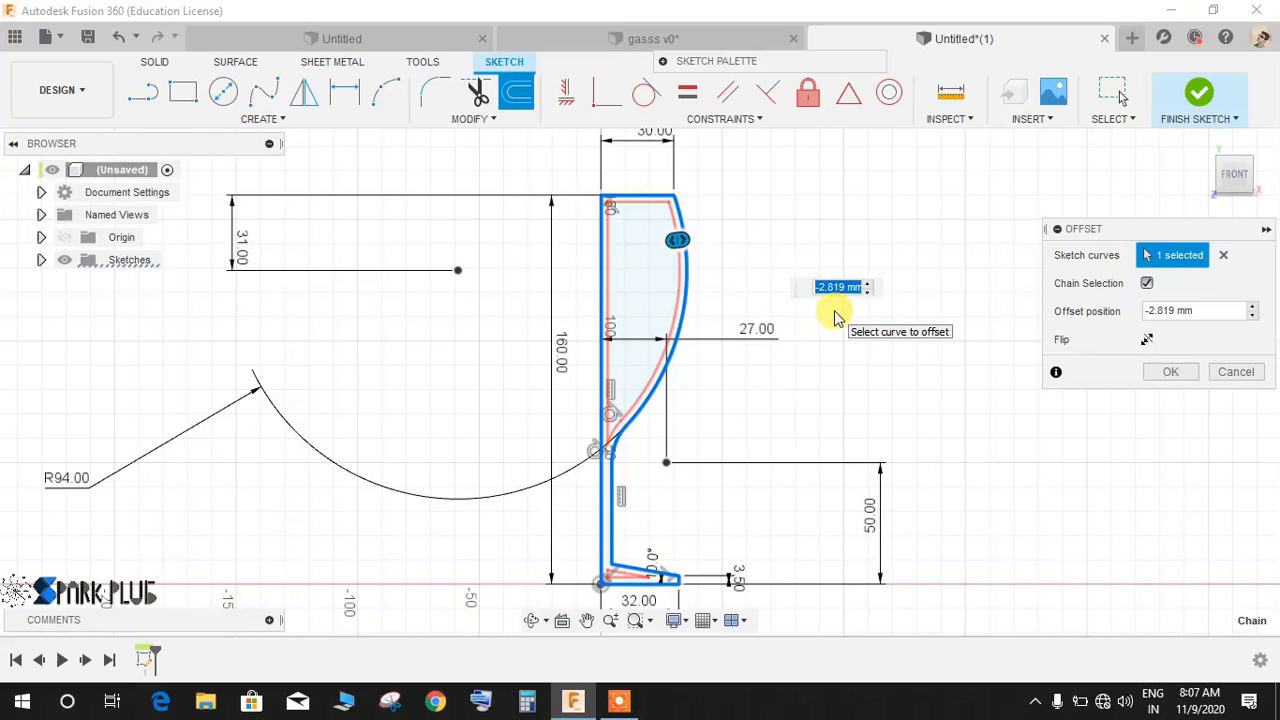
type("-2")
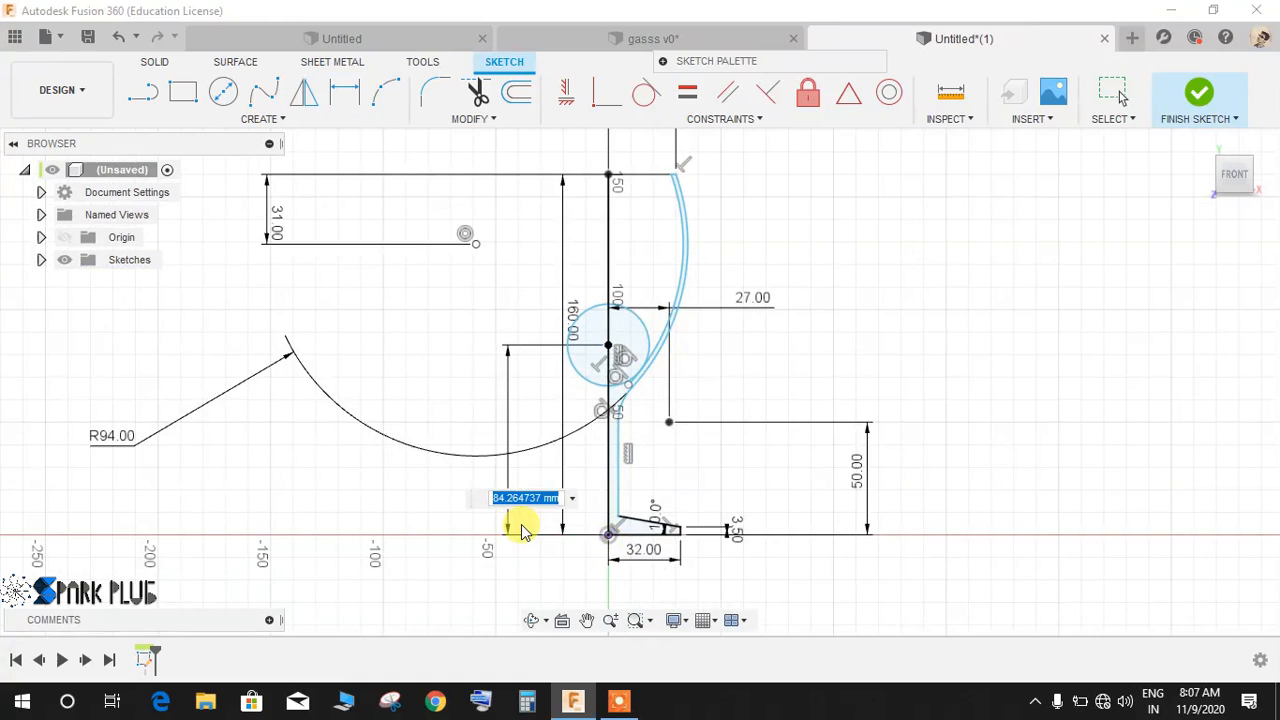
Close the liquid region inside the bowl with lines and an 80 dimension.
type("80")
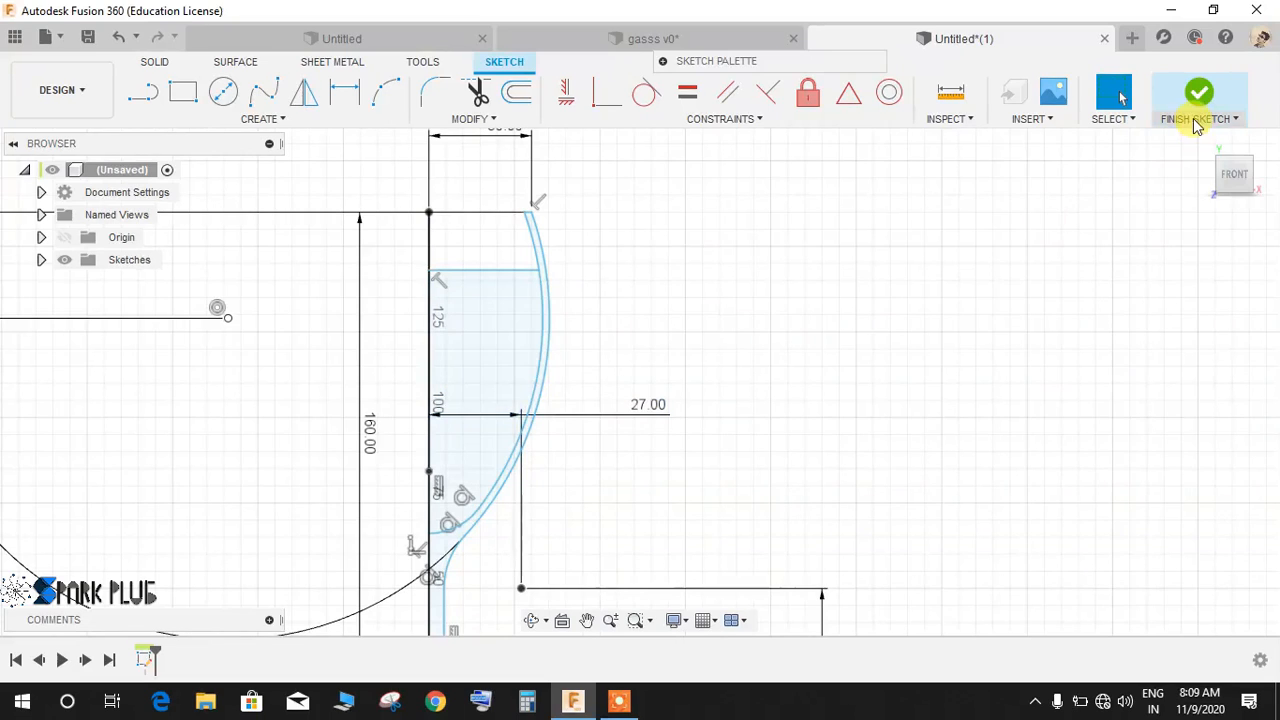
Finish the sketch and revolve the wall profile 360° about the centre line.
left_click(1199, 100)
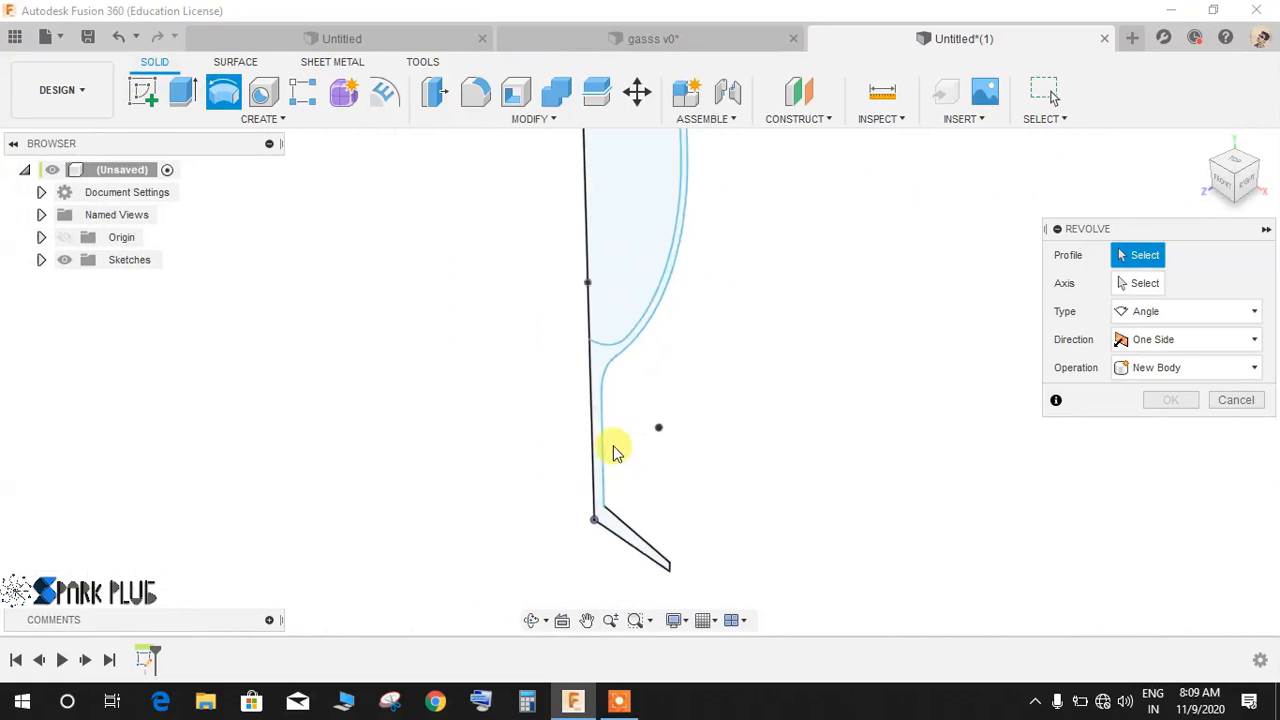
left_click(615, 450)
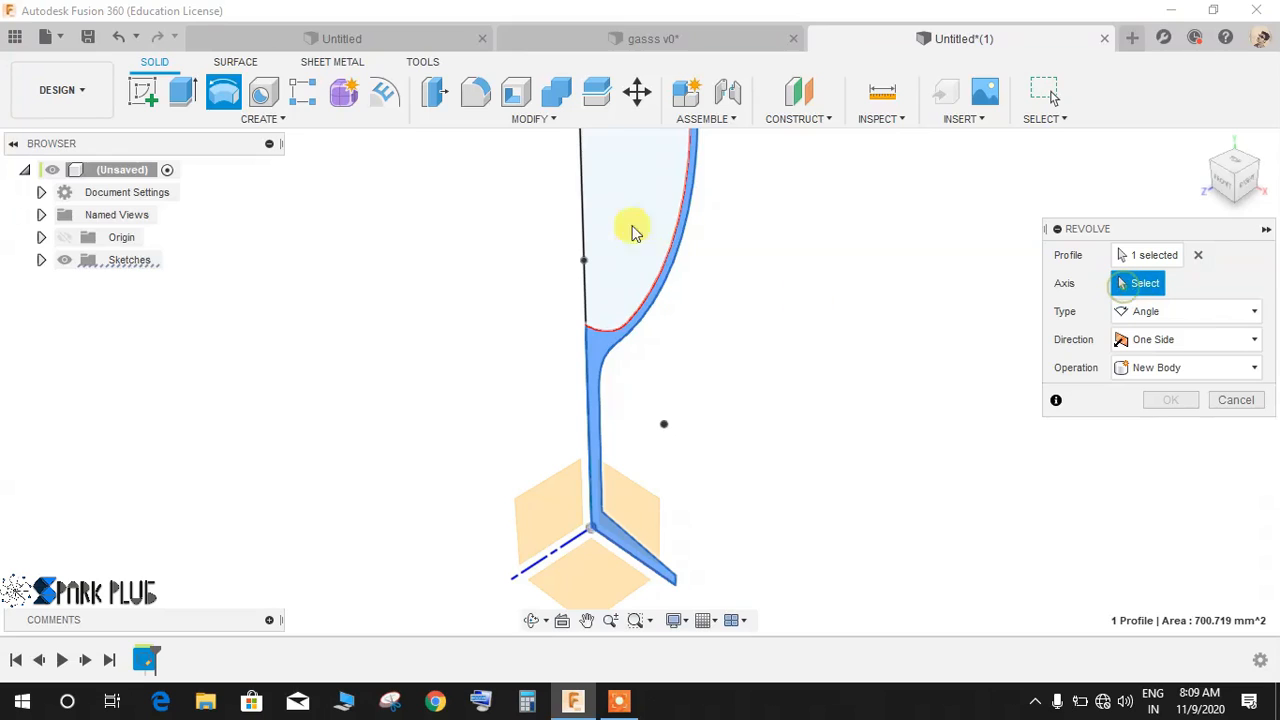
left_click(583, 260)
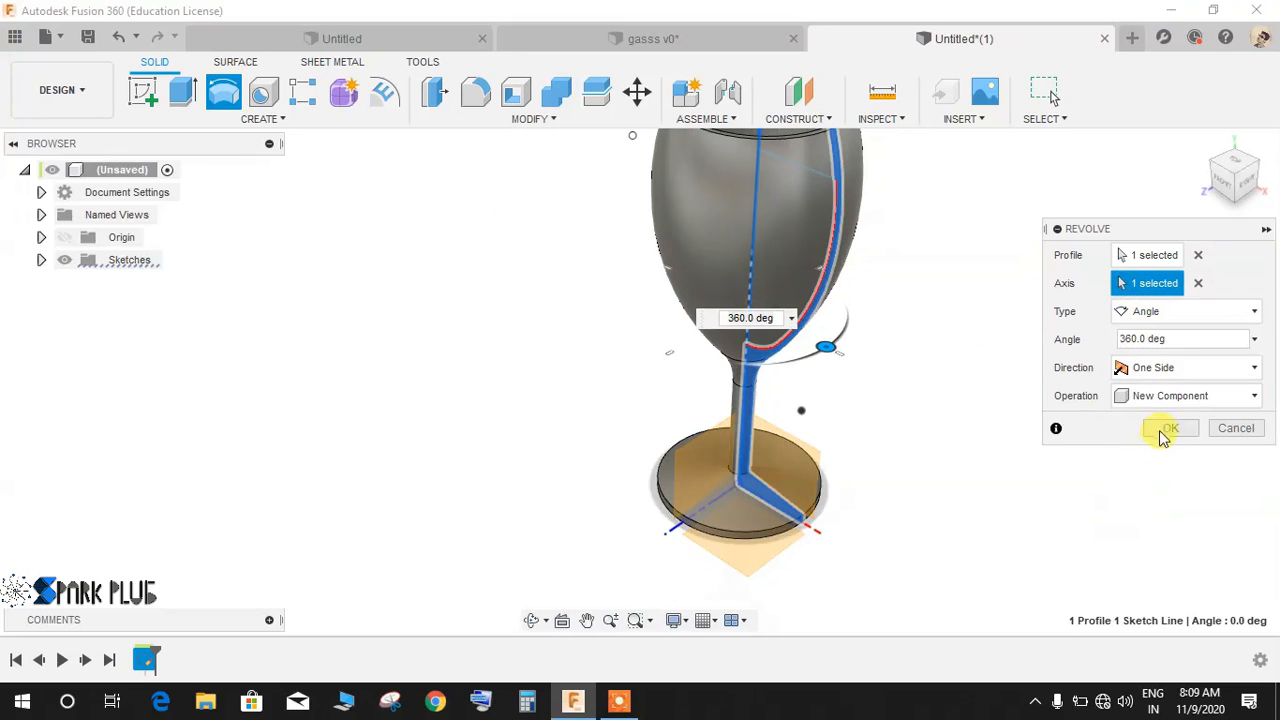
left_click(1168, 428)
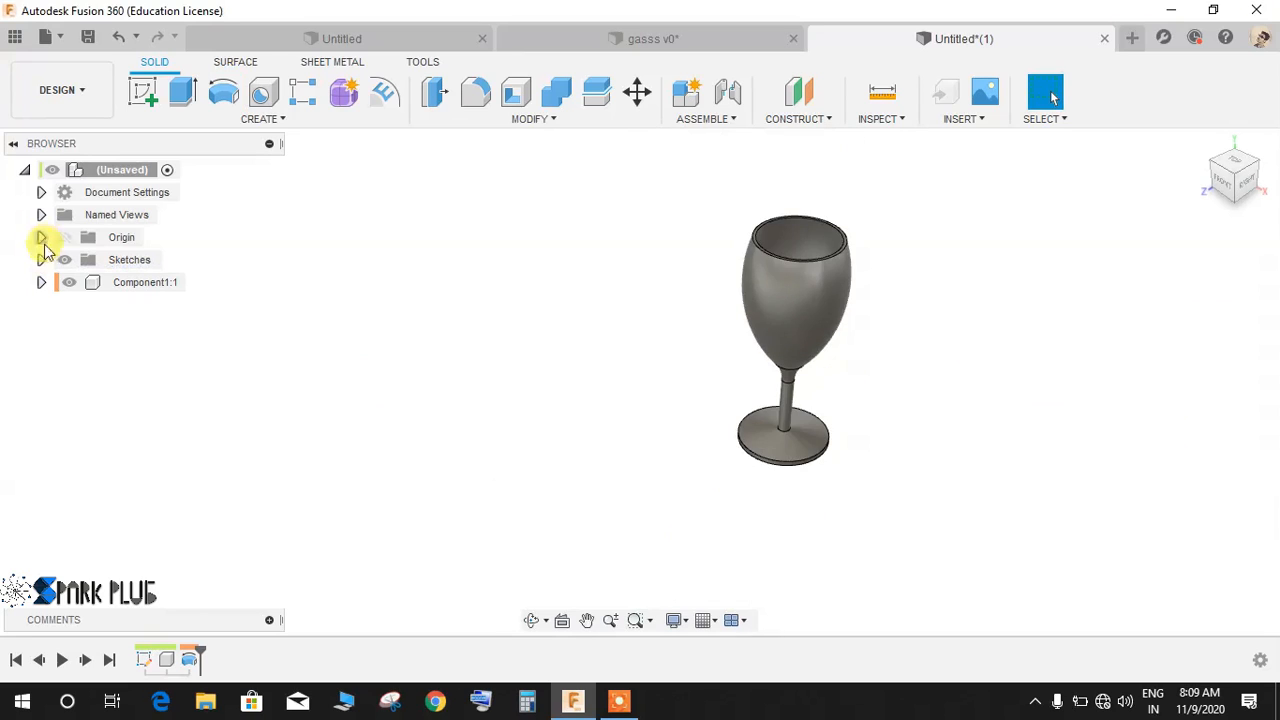
Show Sketch1 and revolve the bowl's liquid region as a new component.
left_click(42, 259)
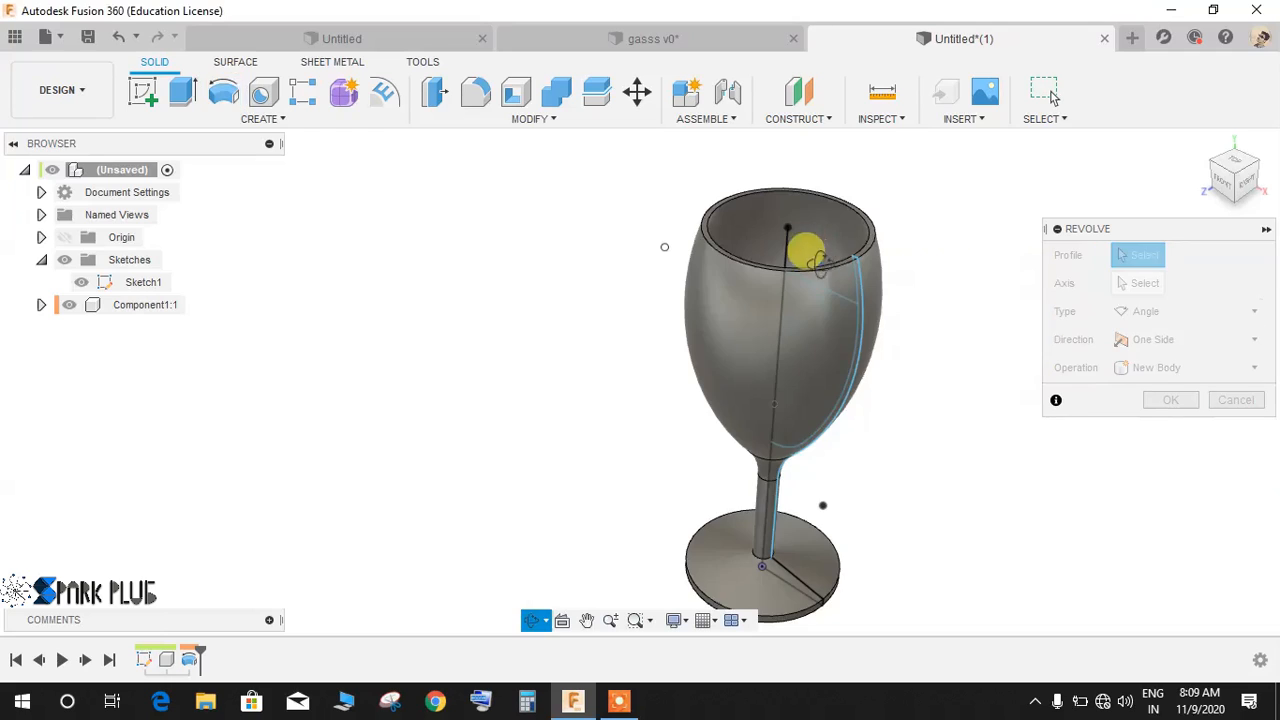
left_click(810, 380)
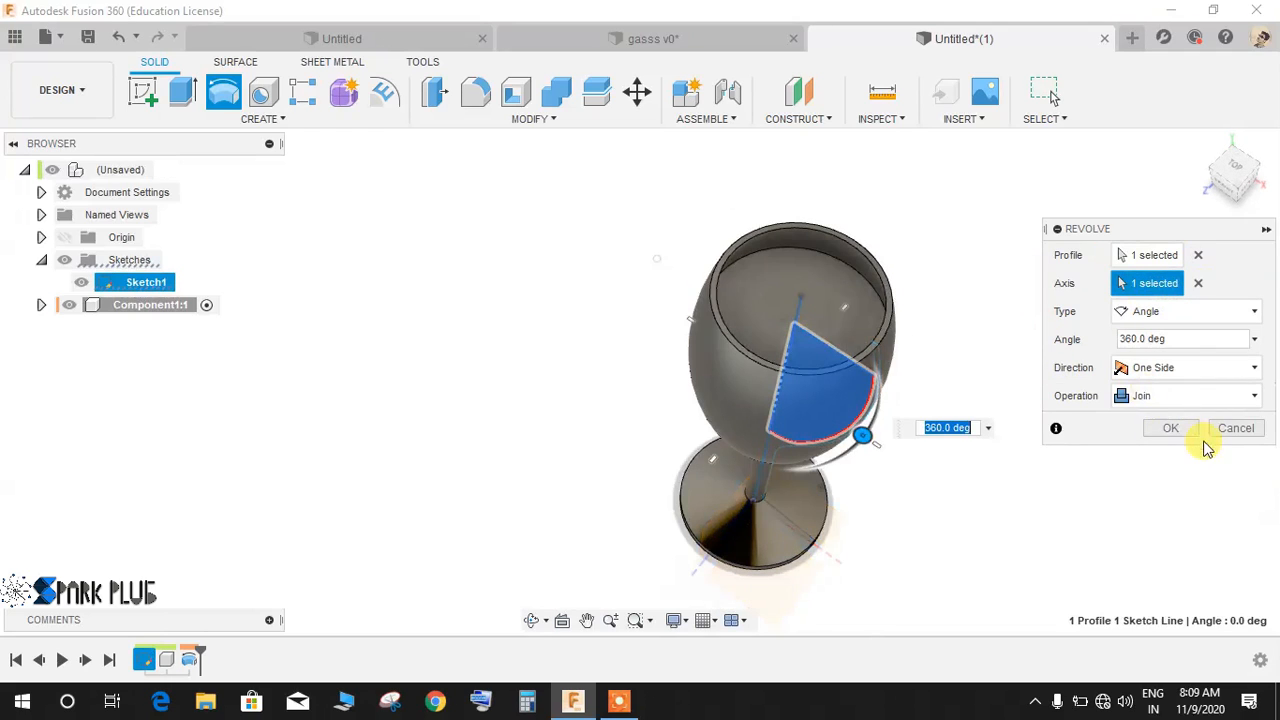
left_click(1185, 395)
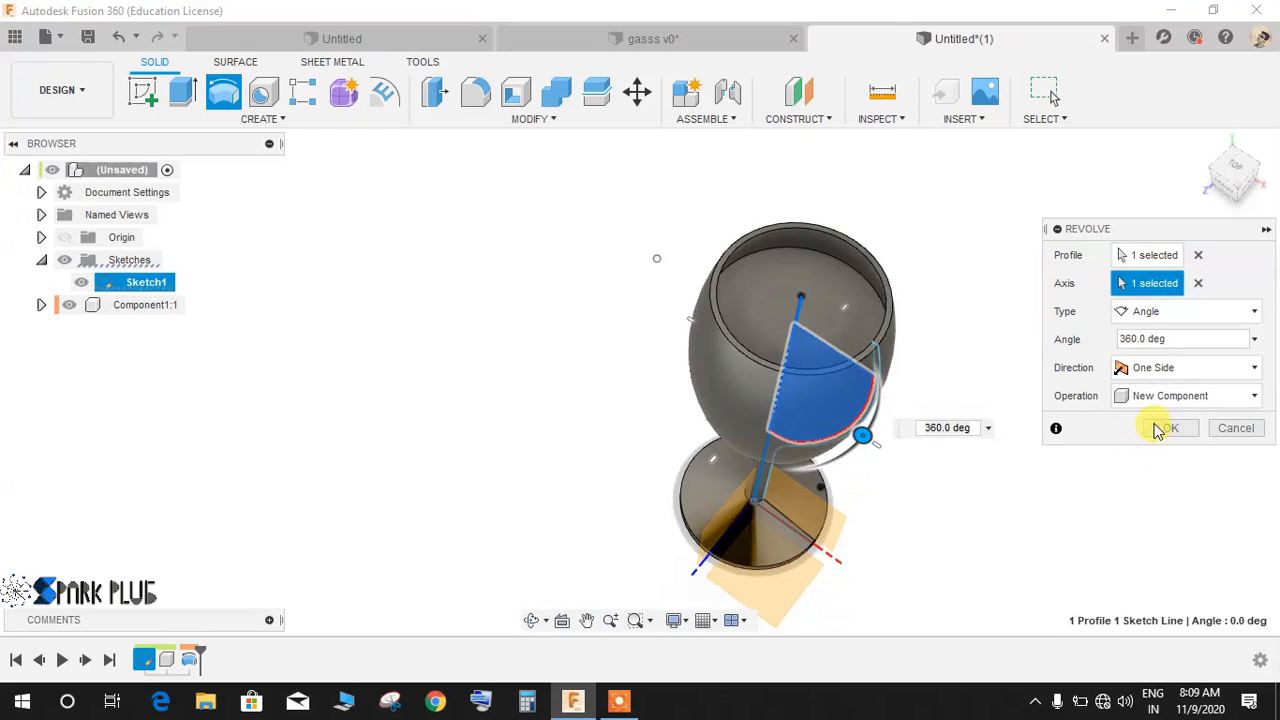
left_click(1167, 428)
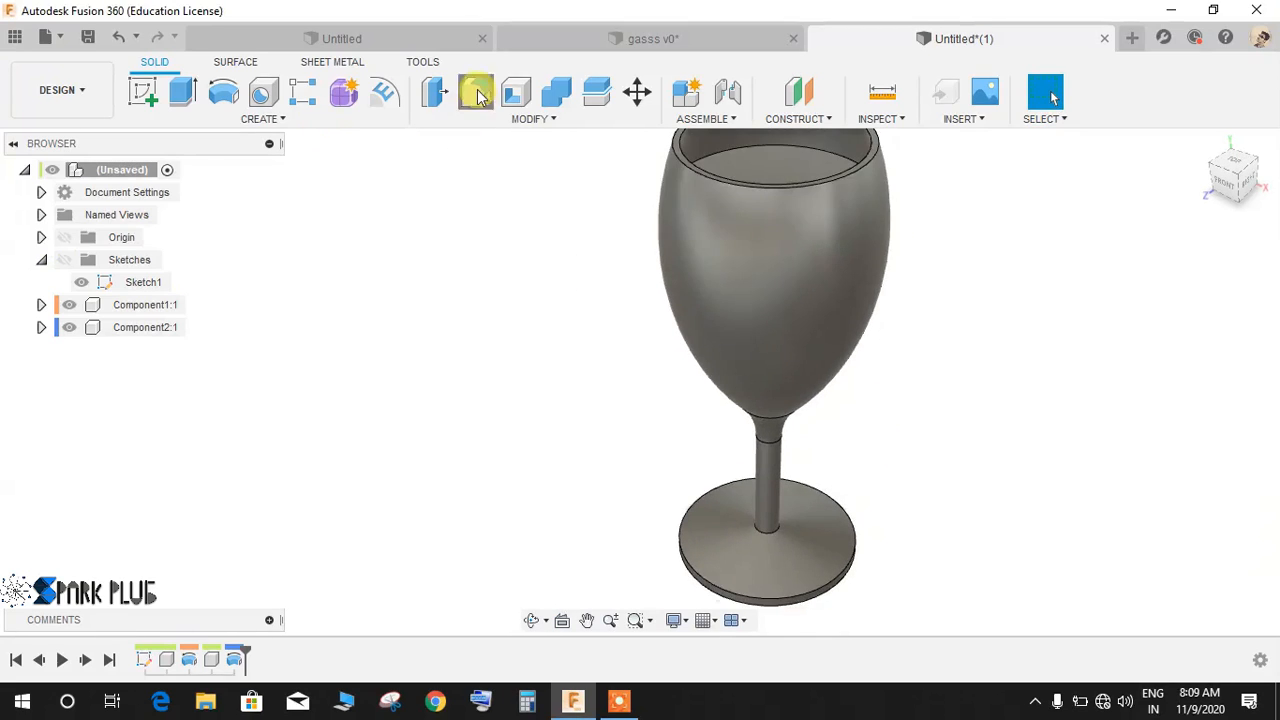
Fillet the stem-to-base joint, then the outer base edge and the rim edge.
left_click(476, 92)
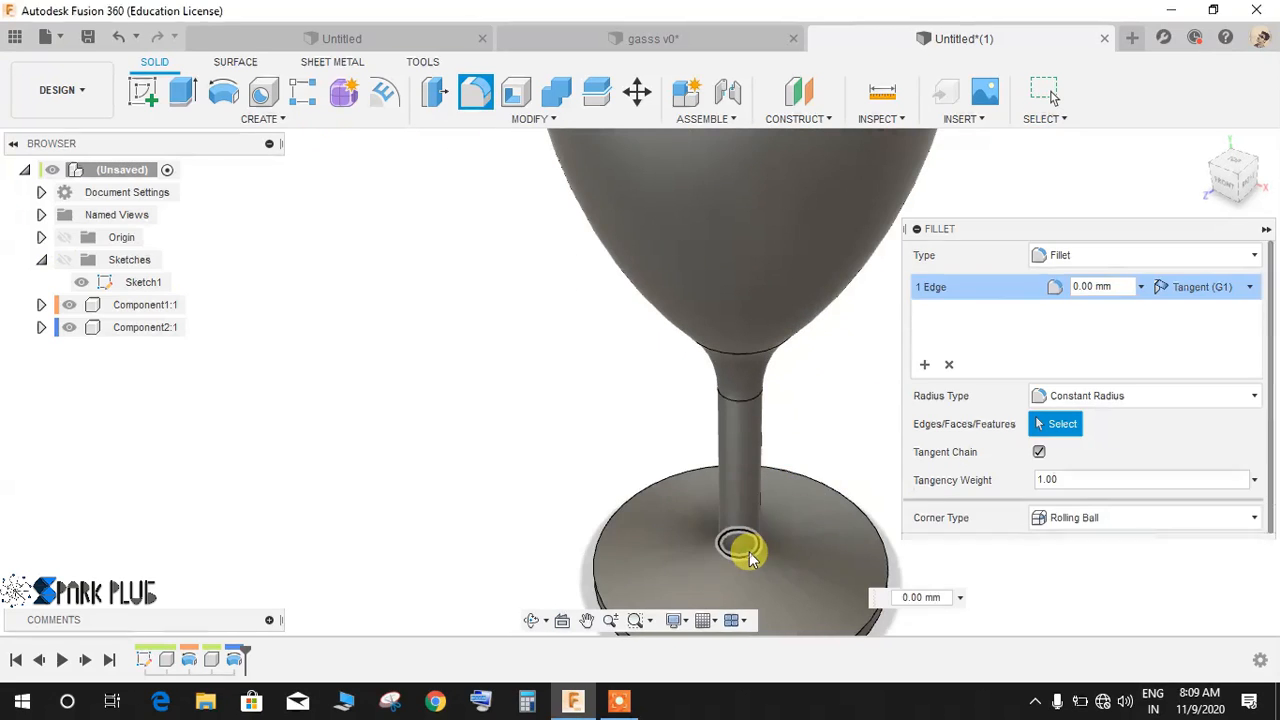
left_click_drag(745, 555, 780, 540)
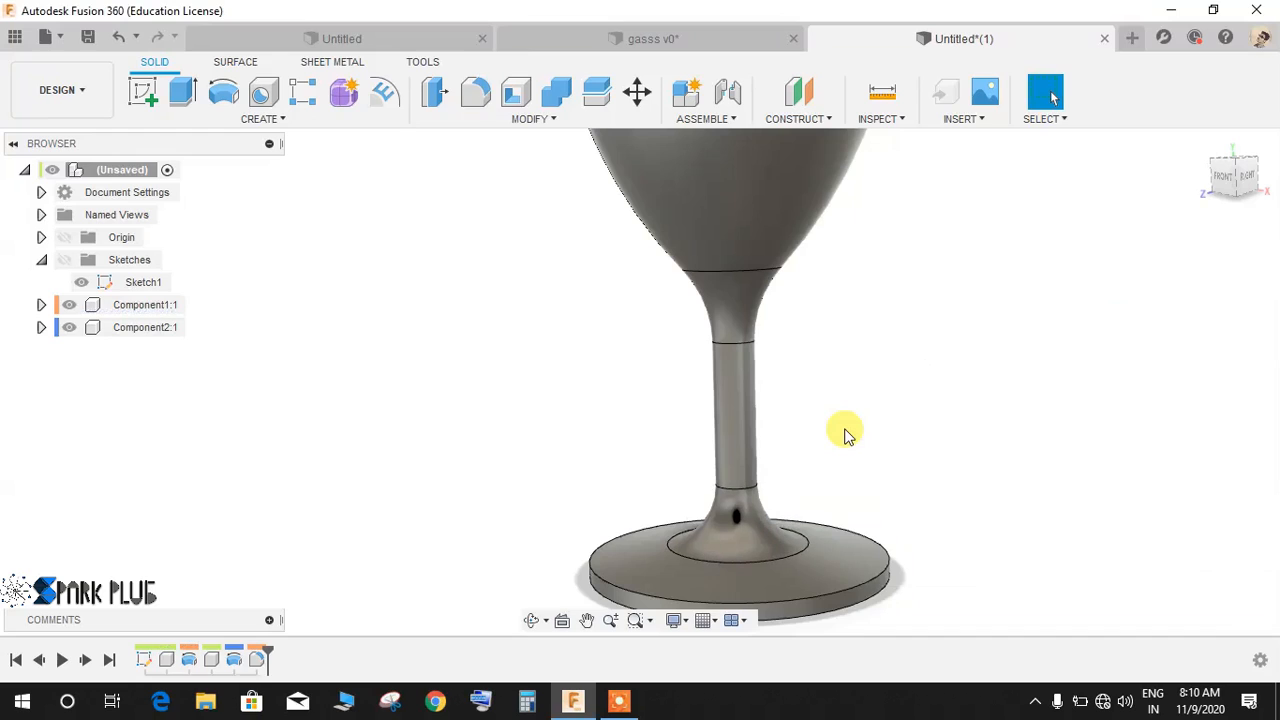
left_click(475, 92)
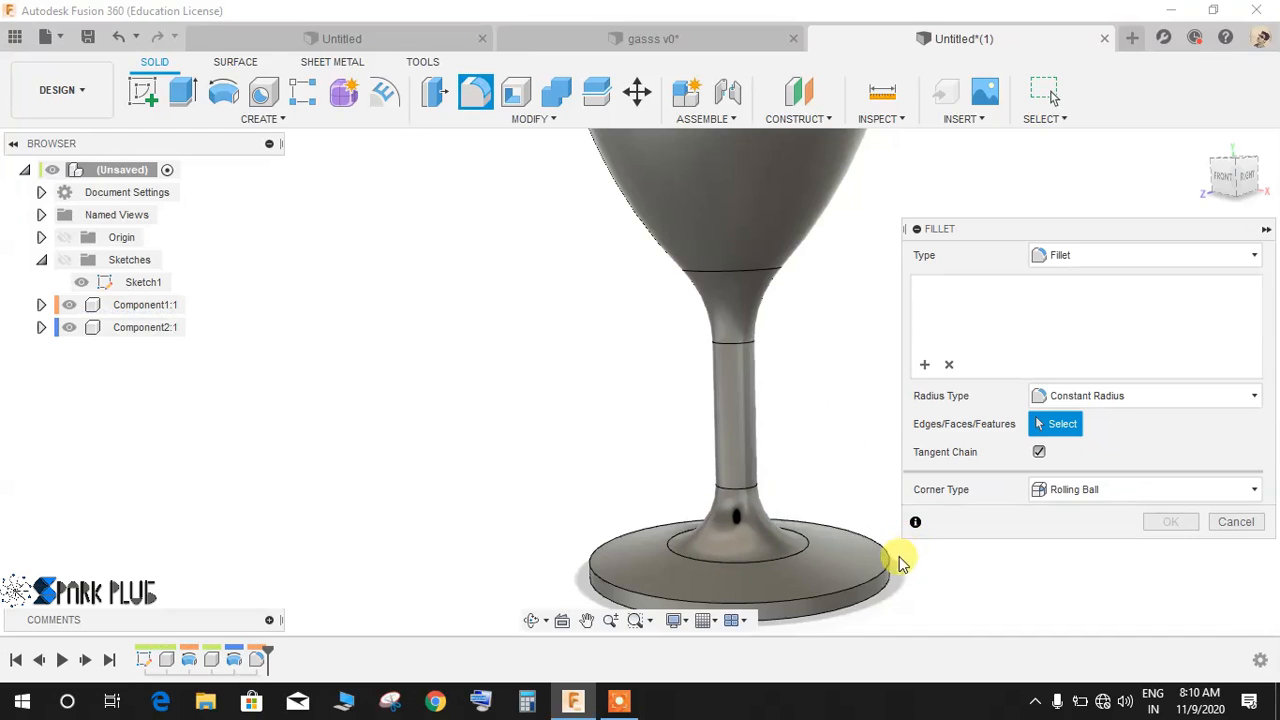
left_click(888, 558)
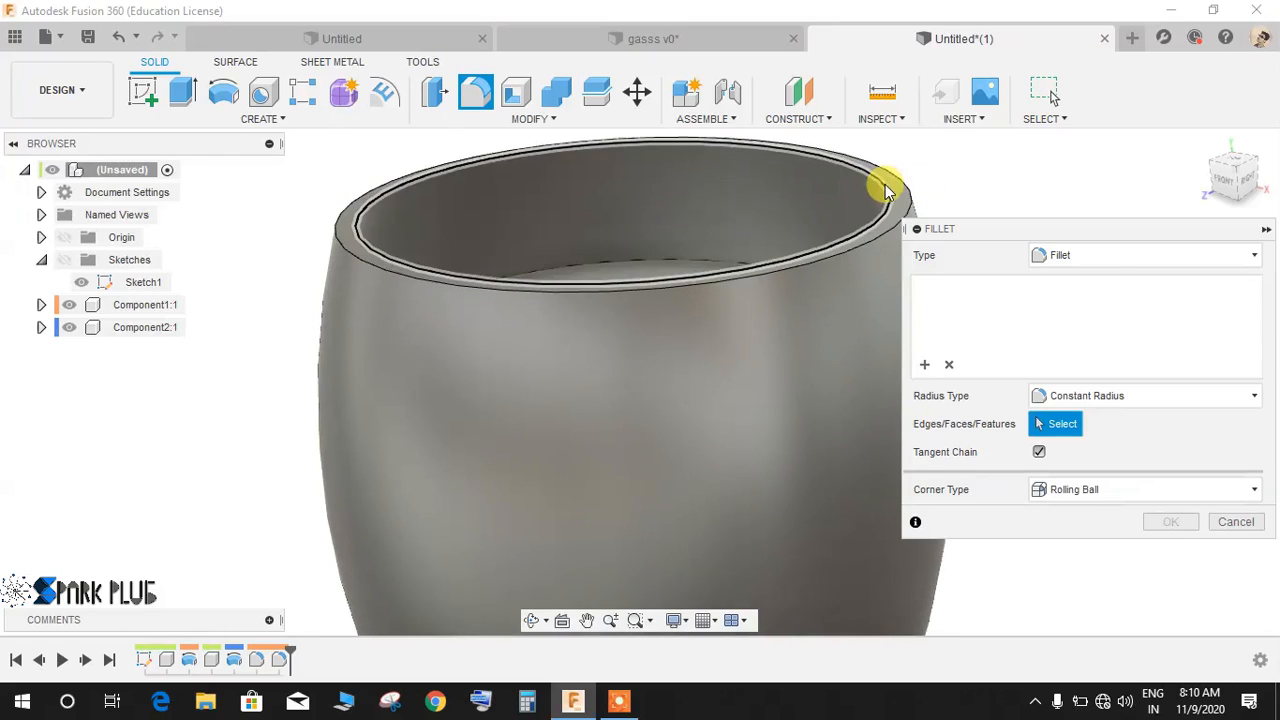
left_click(885, 190)
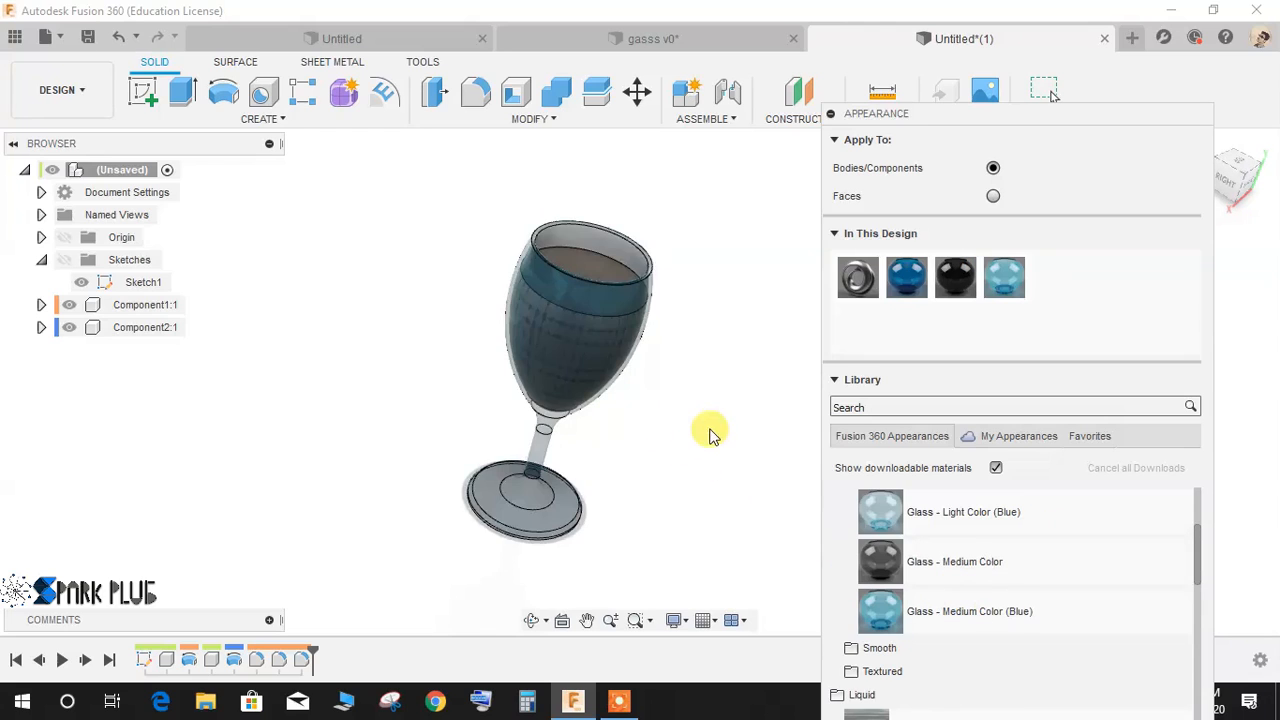
Browse the Glass > Smooth folder of the appearance library for smooth glass appearances.
scroll("down", 3)
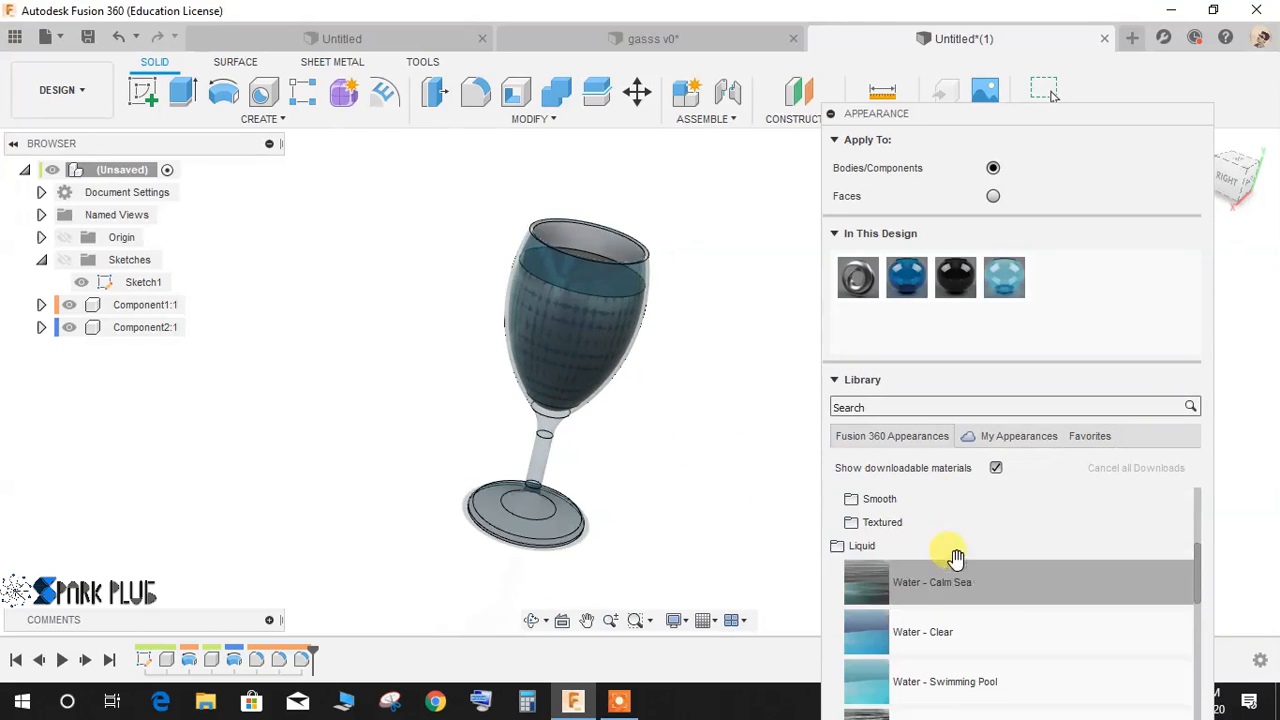
left_click(879, 498)
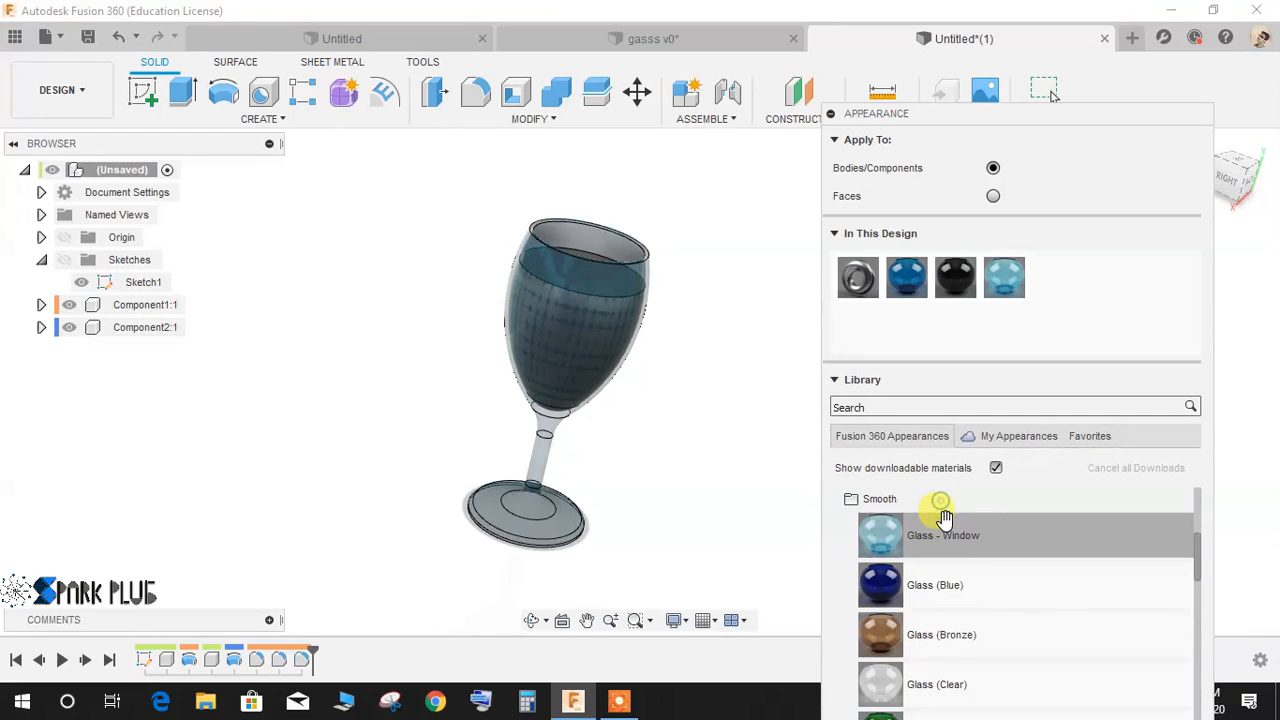